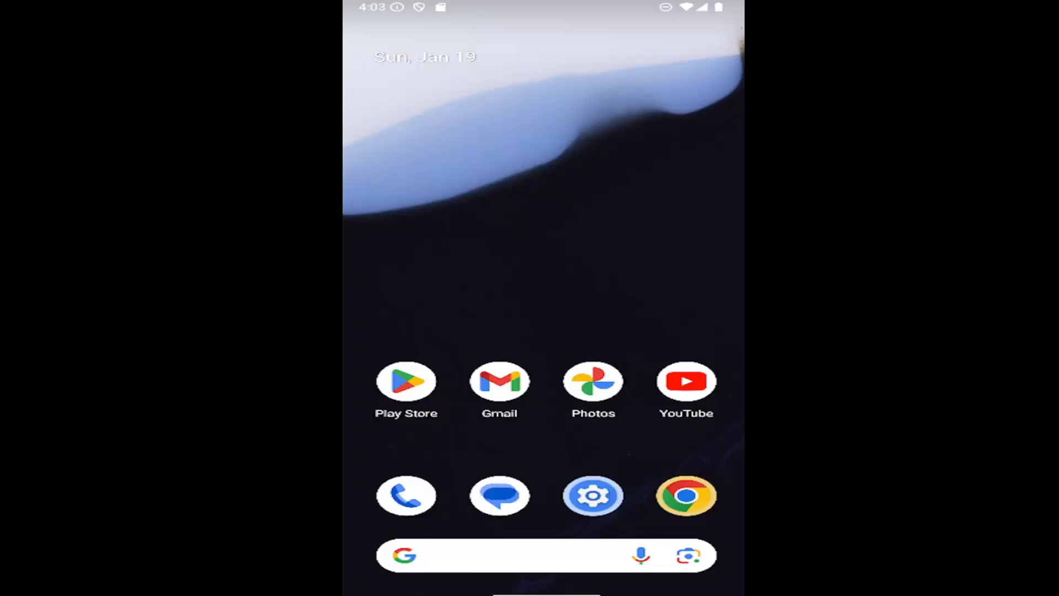
{"action": "mouse_move", "coordinate": [487, 311]}
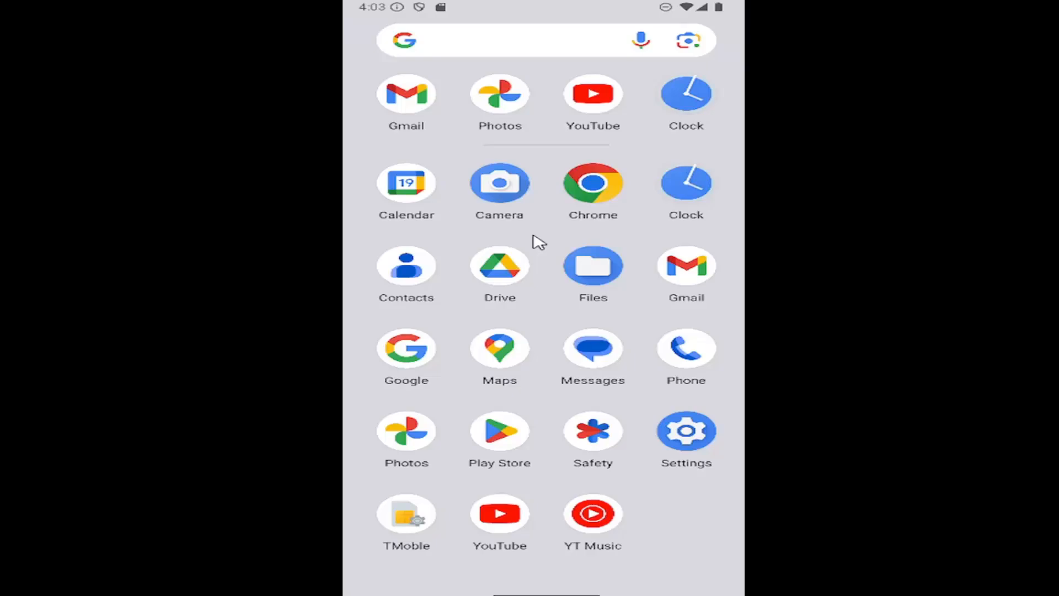
{"action": "mouse_move", "coordinate": [699, 442]}
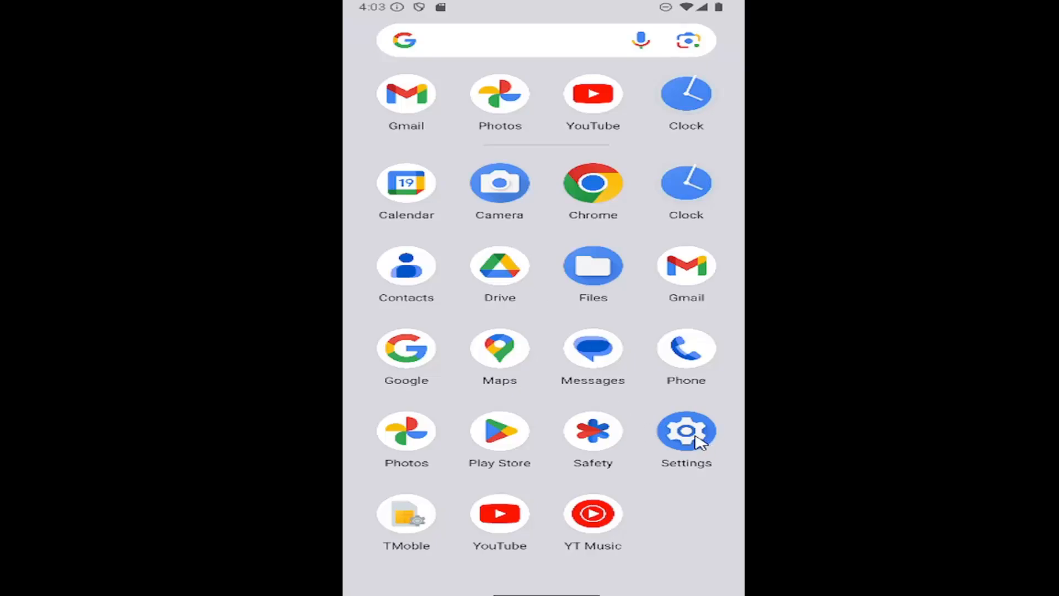
Go from the home screen into Settings and its Notifications page.
{"action": "left_click", "coordinate": [686, 431]}
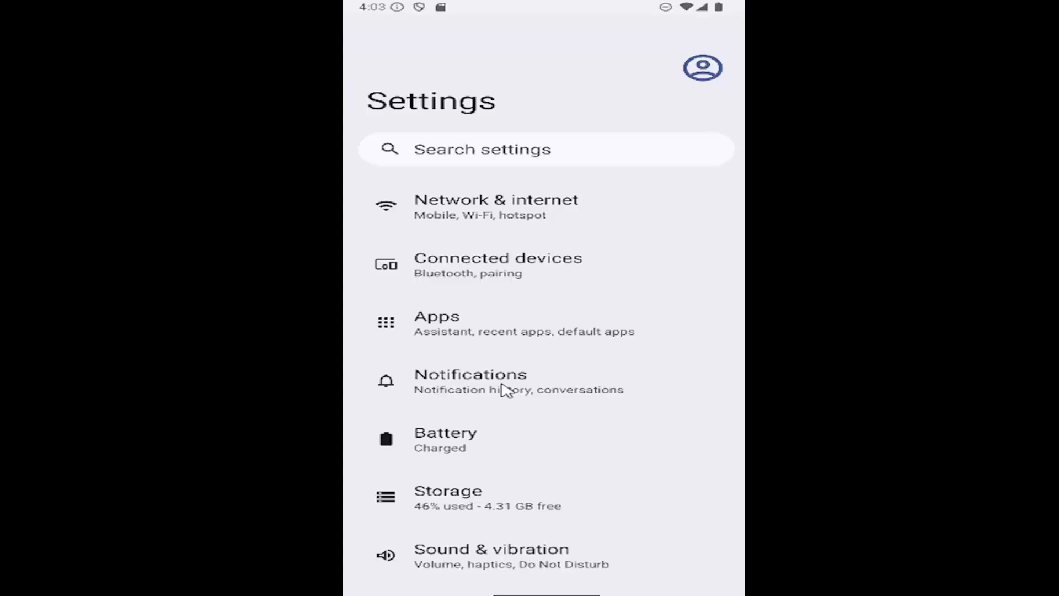
{"action": "left_click", "coordinate": [470, 381]}
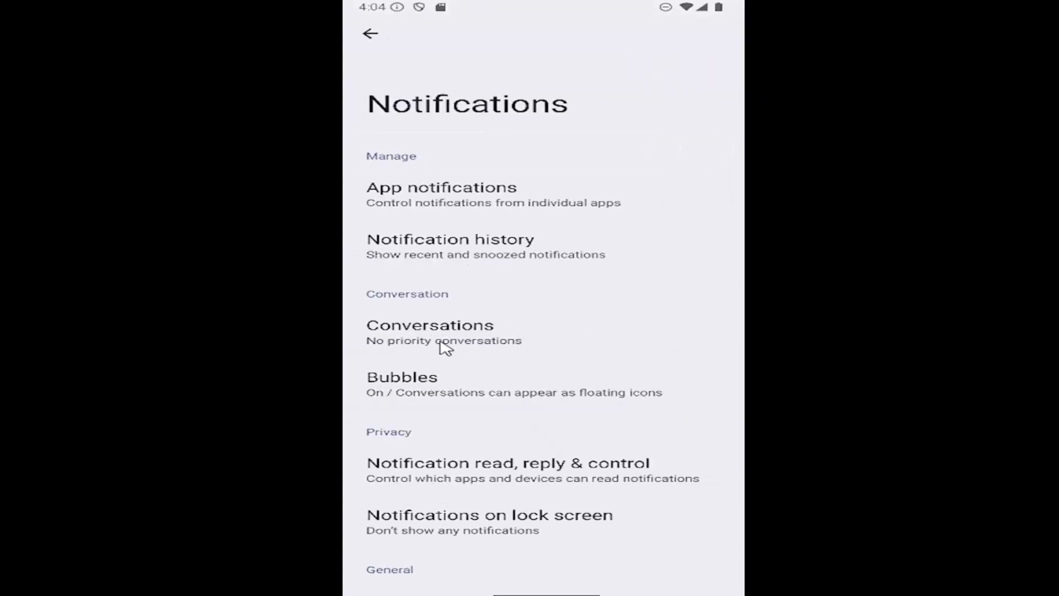
Scroll the Notifications page down to the General section with Do Not Disturb.
{"action": "scroll", "scroll_direction": "down", "scroll_amount": 3}
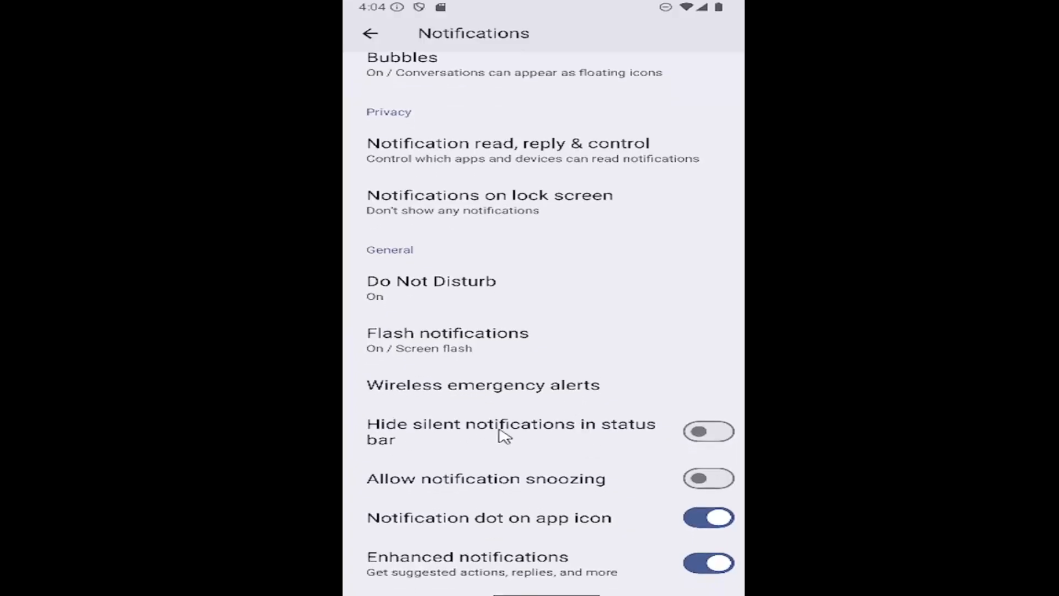
{"action": "mouse_move", "coordinate": [655, 438]}
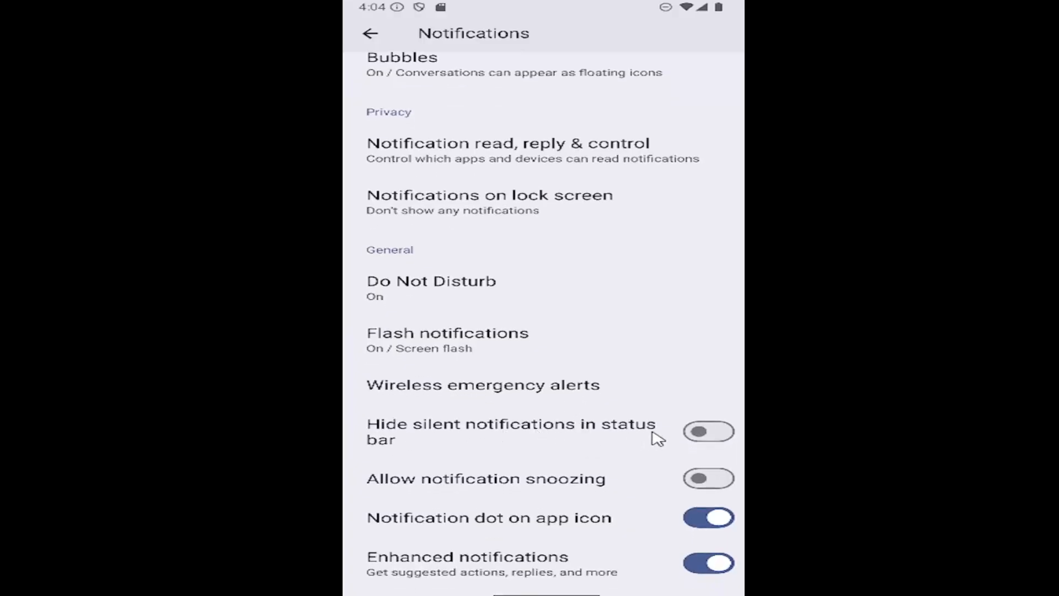
{"action": "mouse_move", "coordinate": [633, 443]}
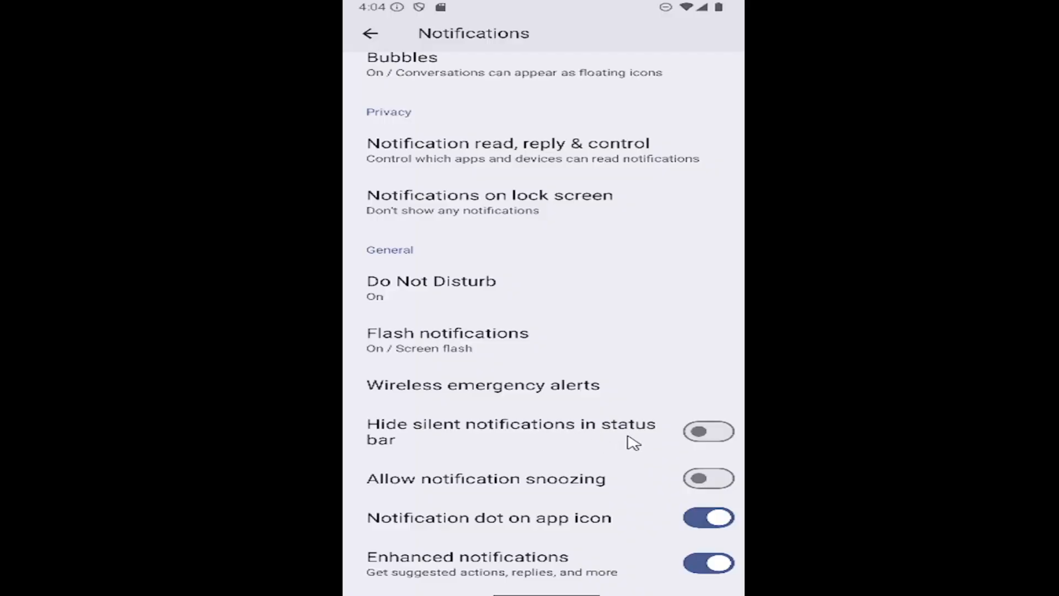
Switch 'Hide silent notifications in status bar' on.
{"action": "left_click", "coordinate": [708, 432]}
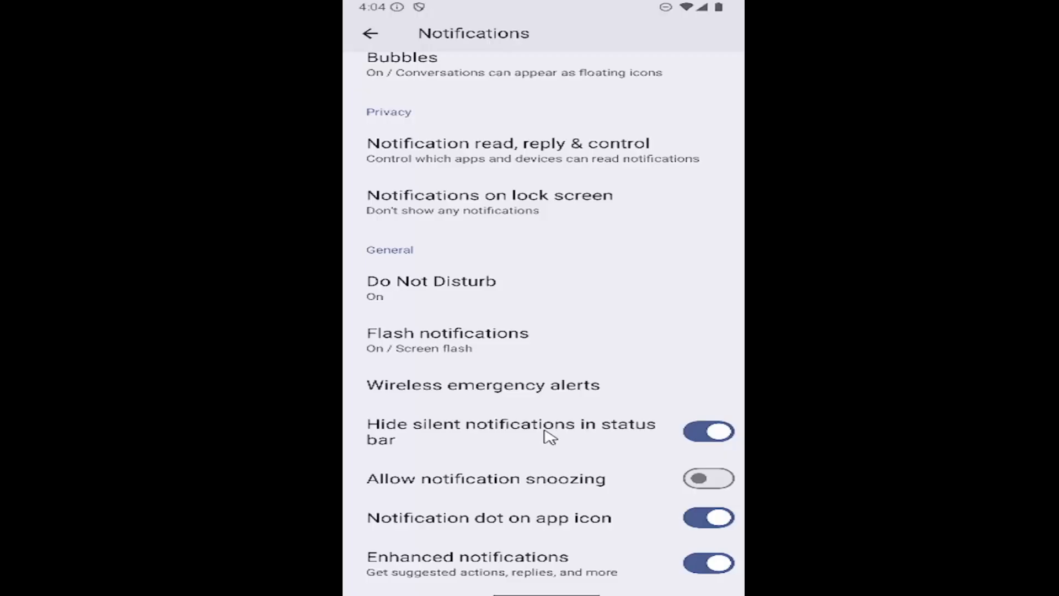
{"action": "mouse_move", "coordinate": [523, 436]}
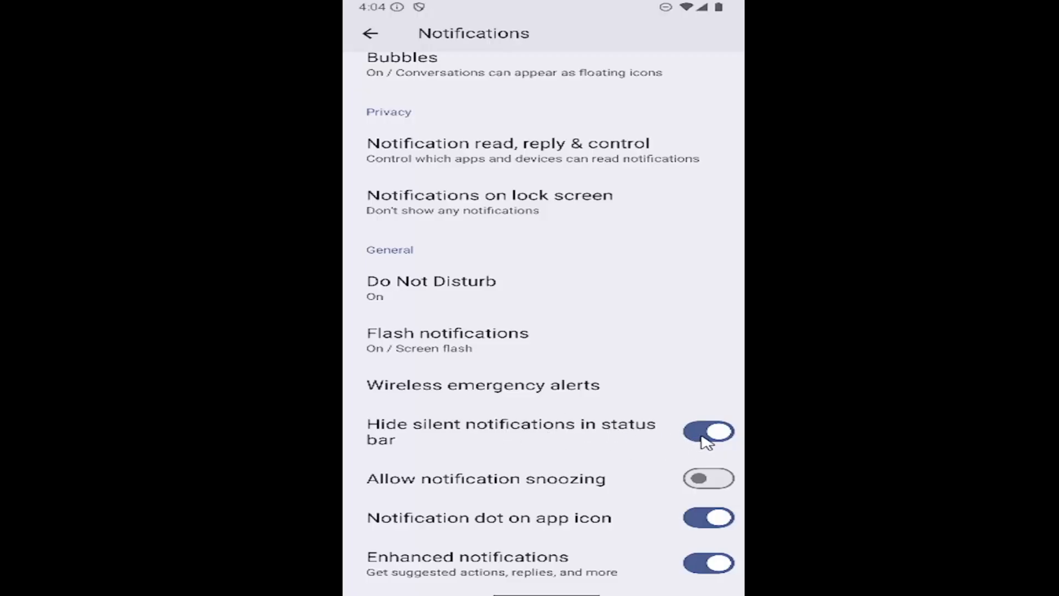
Switch 'Hide silent notifications in status bar' back off.
{"action": "left_click", "coordinate": [709, 432]}
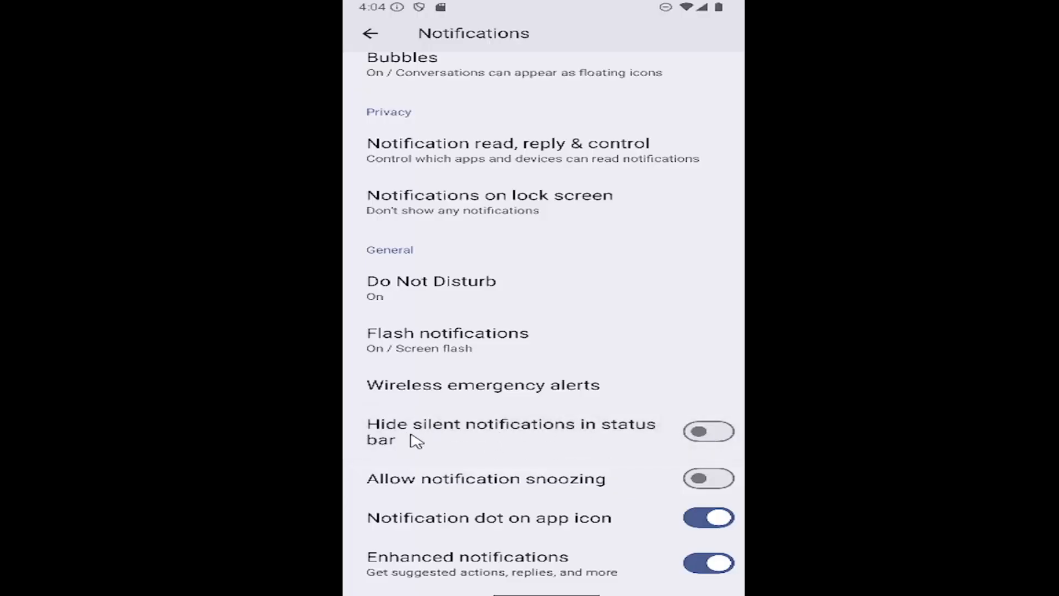
{"action": "mouse_move", "coordinate": [635, 433]}
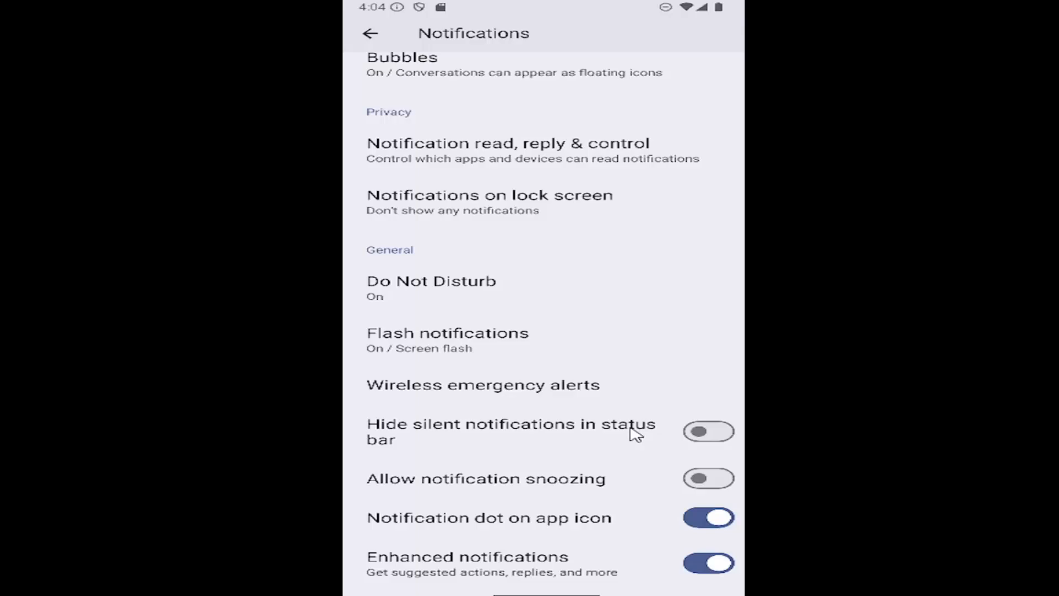